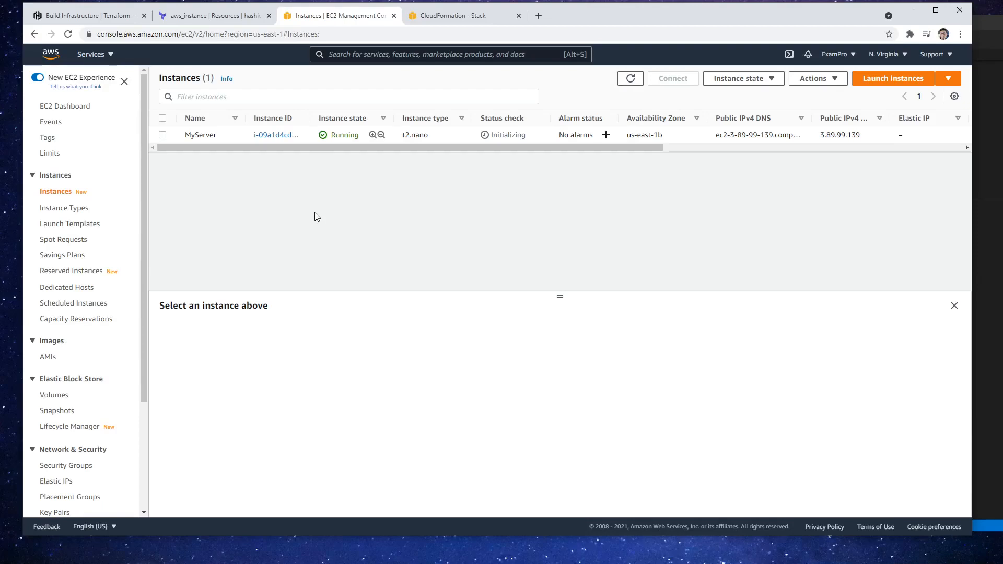
mouse_move(432, 134)
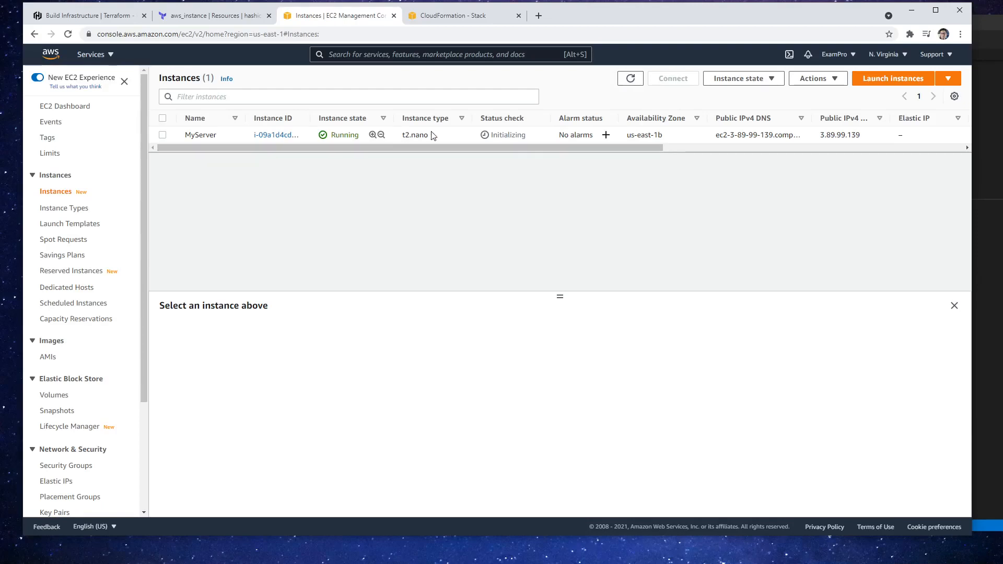
mouse_move(458, 186)
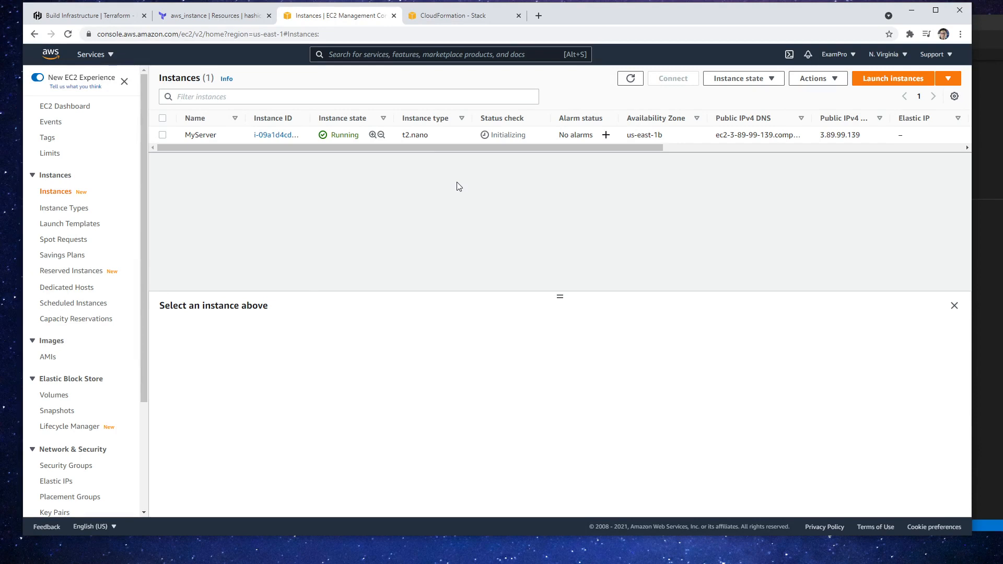
mouse_move(453, 184)
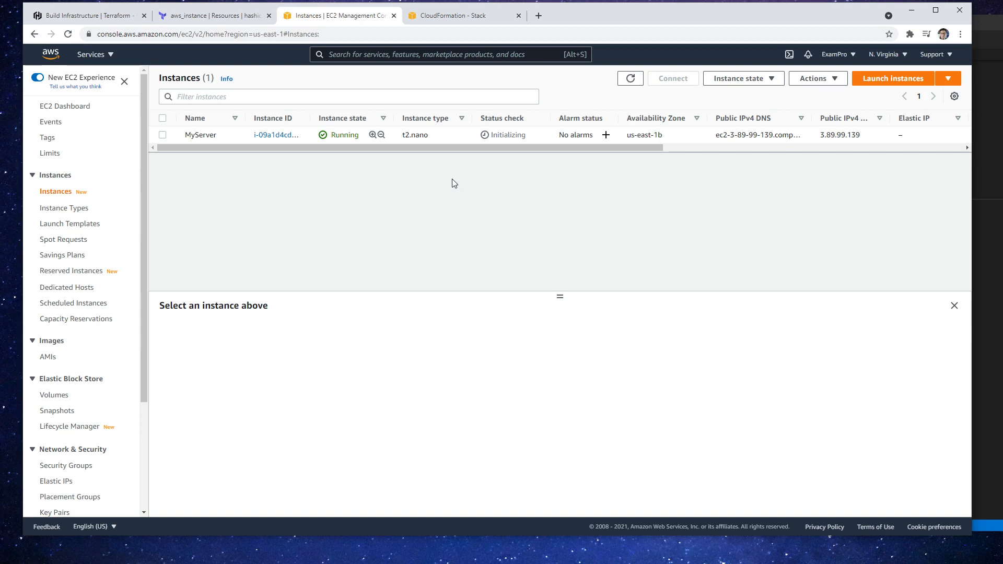
mouse_move(547, 169)
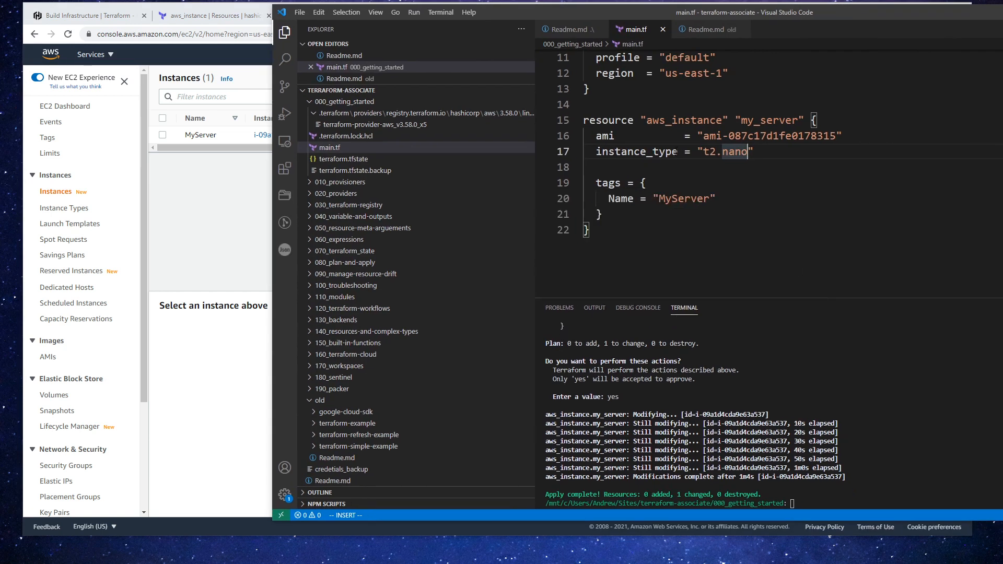
Step: Add a variable "instance_type" line above the aws_instance resource in main.tf and open a blank browser tab
text(v)
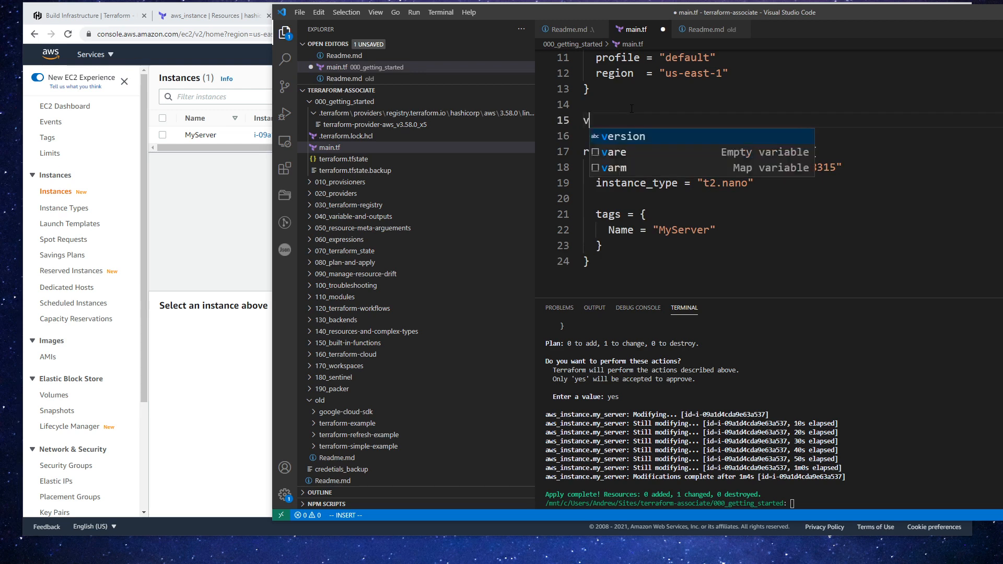
text(ariable ")
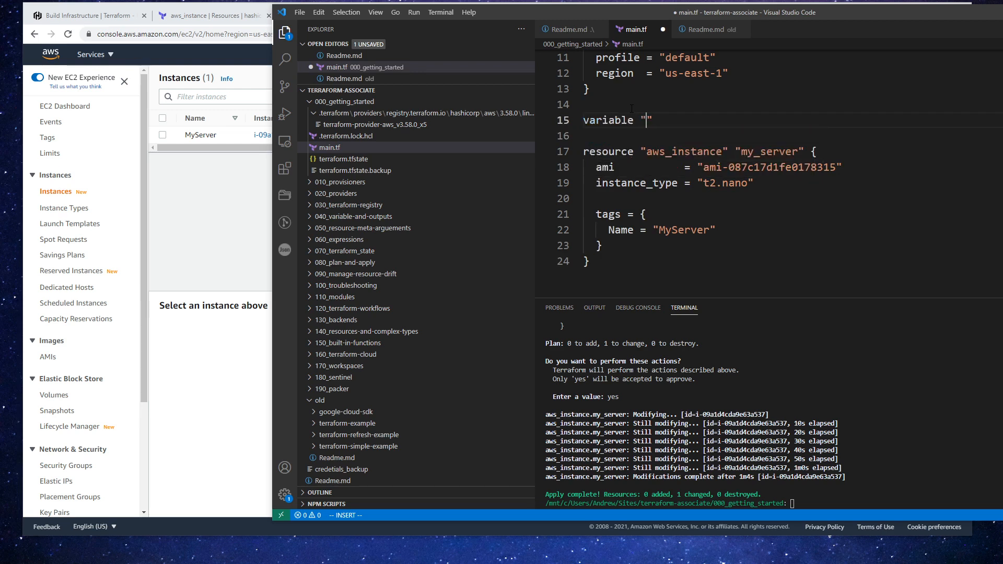
text(ts)
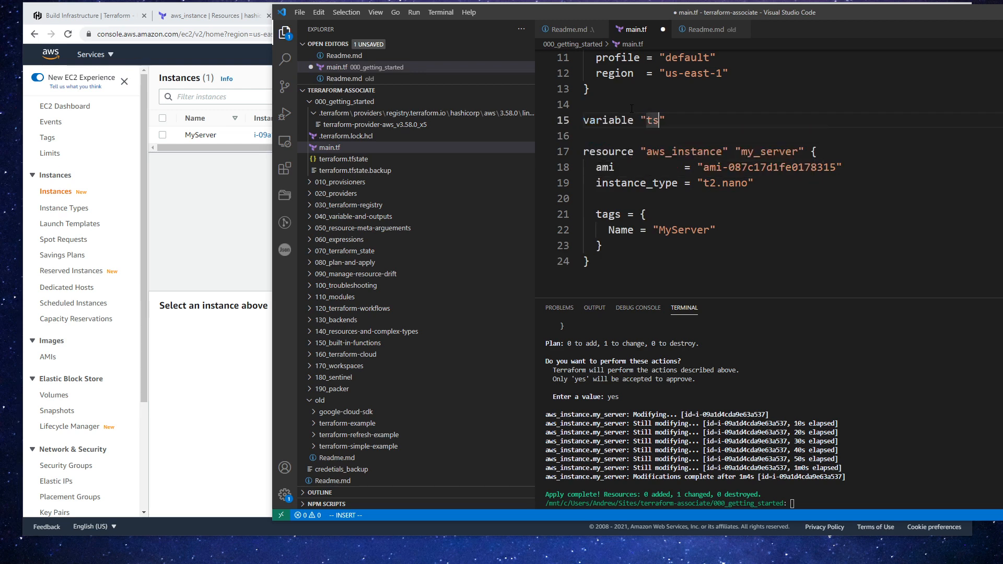
text(instance_type)
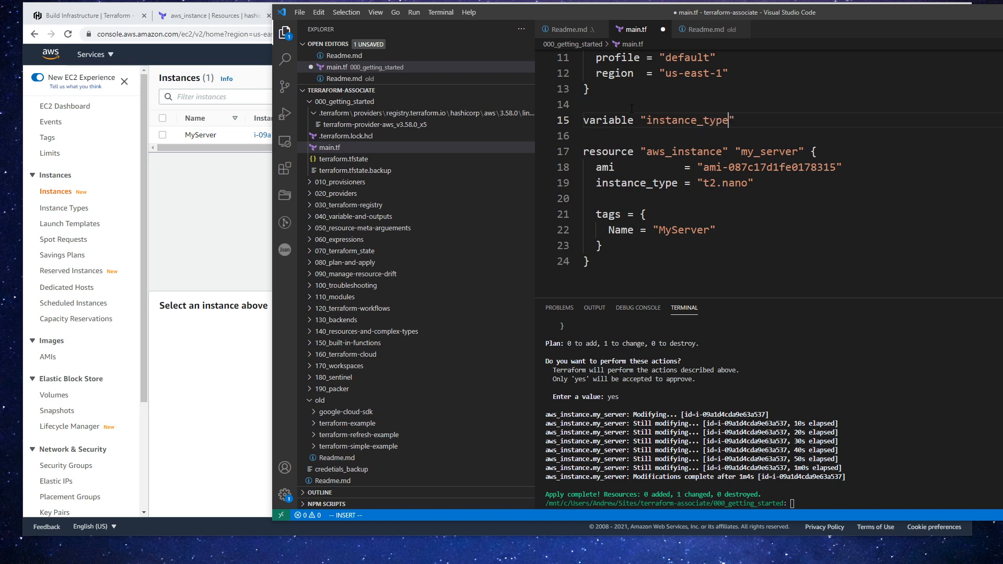
click(663, 15)
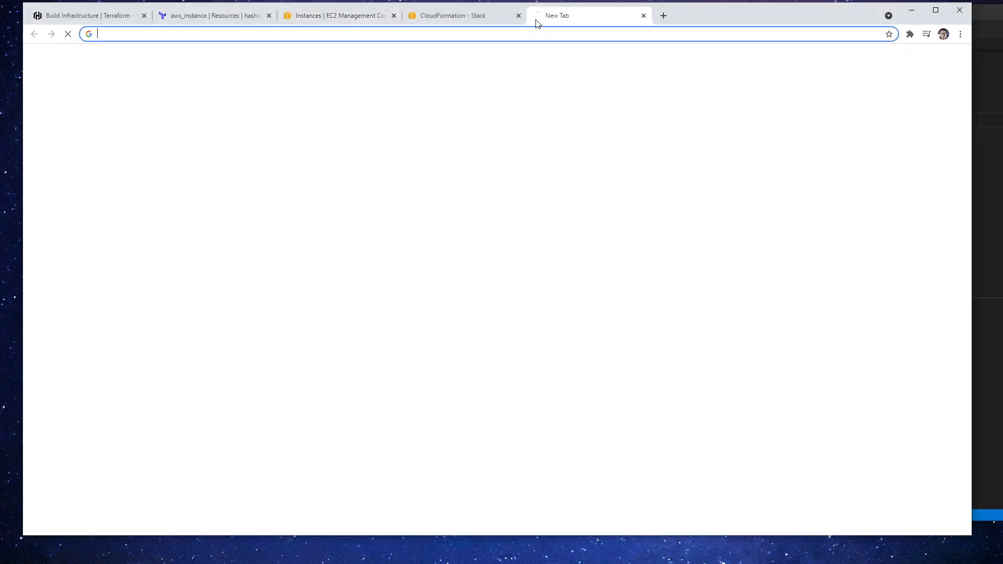
Step: Search 'variable terraform' and open the Input Variables docs at the Declaring an Input Variable examples
text(variable terraform)
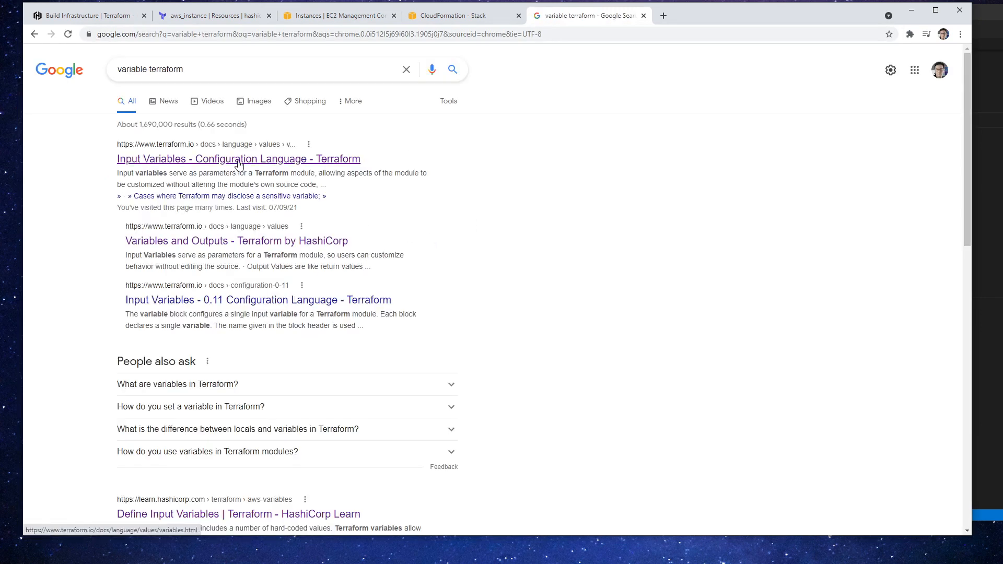
click(239, 159)
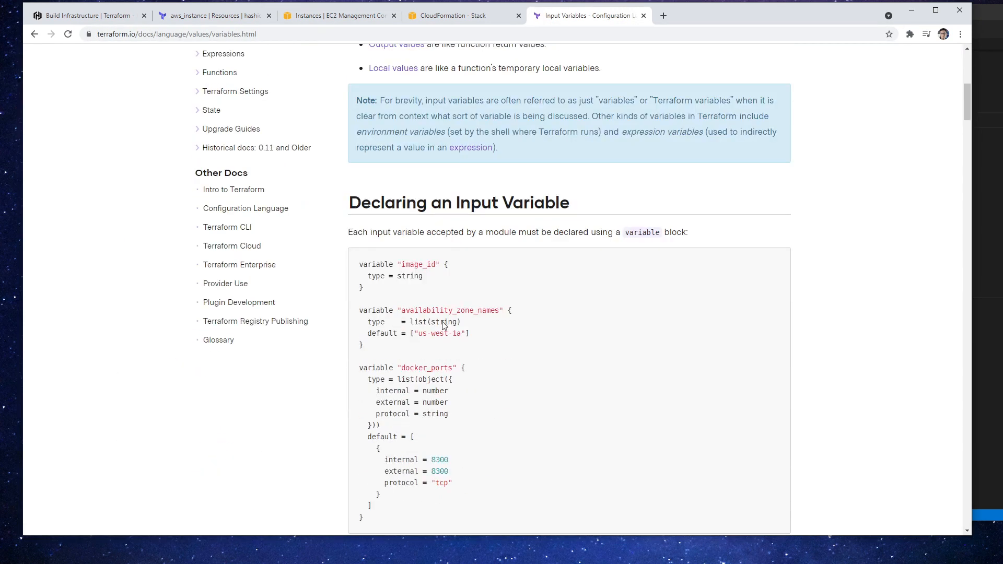
mouse_move(434, 278)
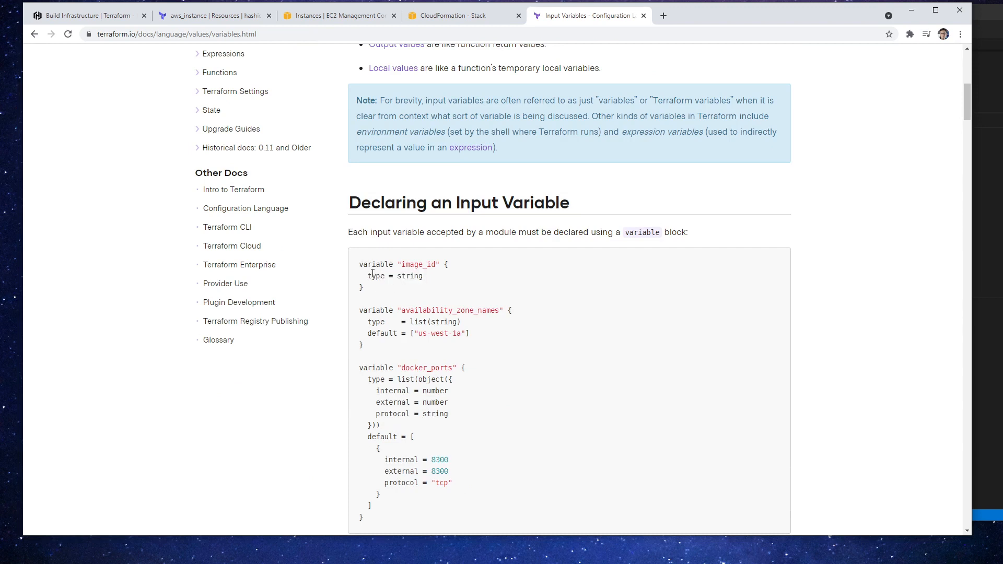
double_click(395, 276)
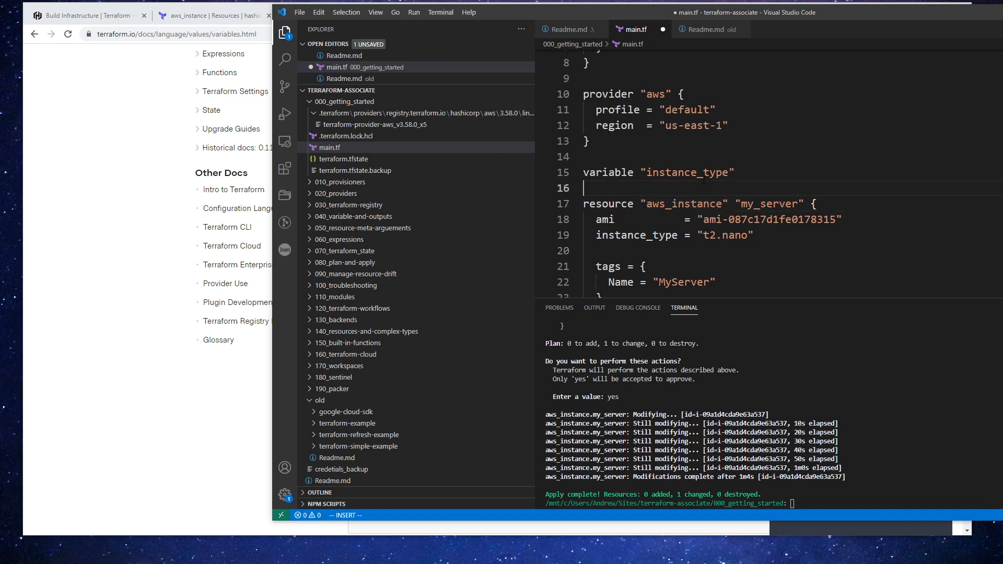
Step: Give instance_type type string, replace t2.nano with var.instance_type, and save main.tf
text({)
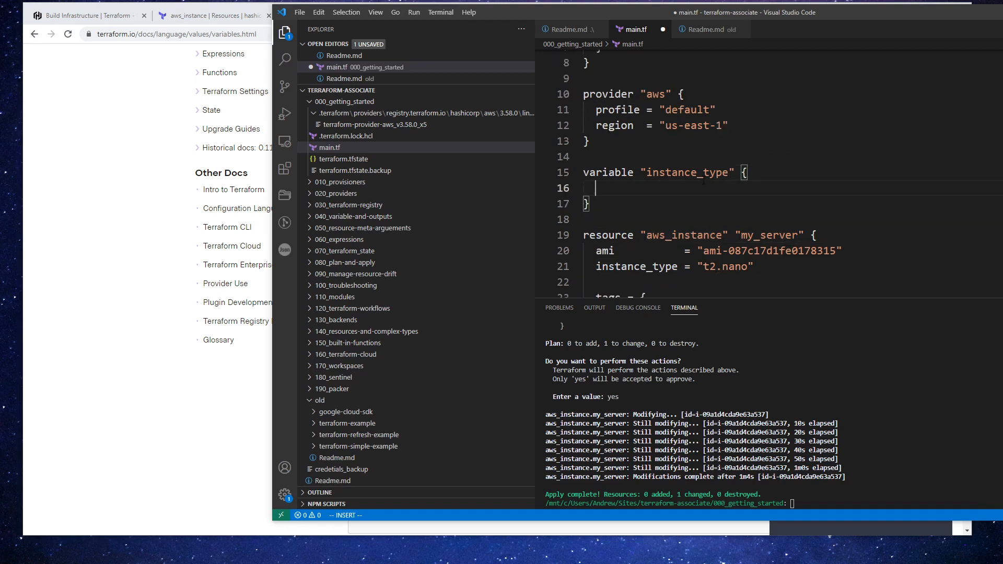
text(type = string)
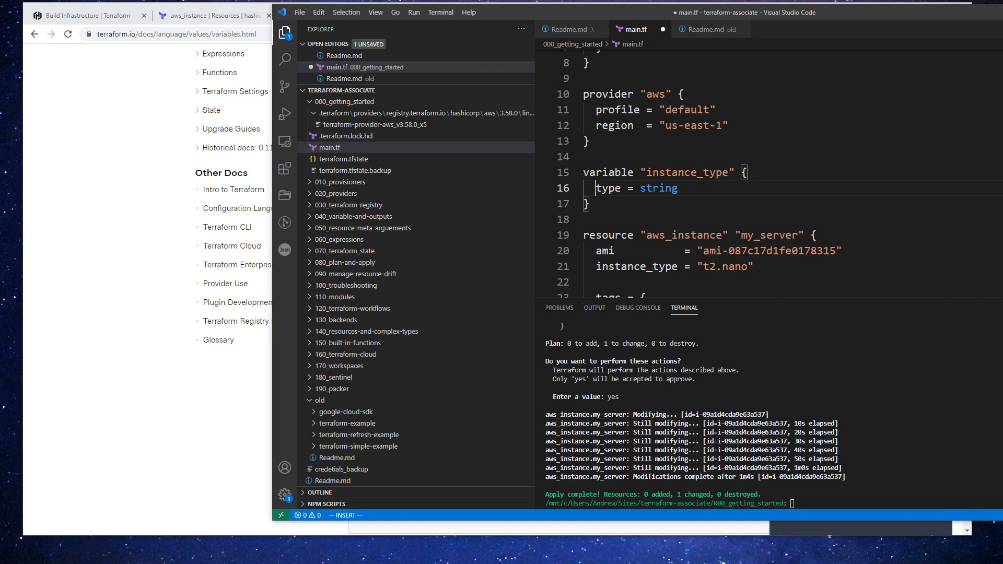
key(Escape)
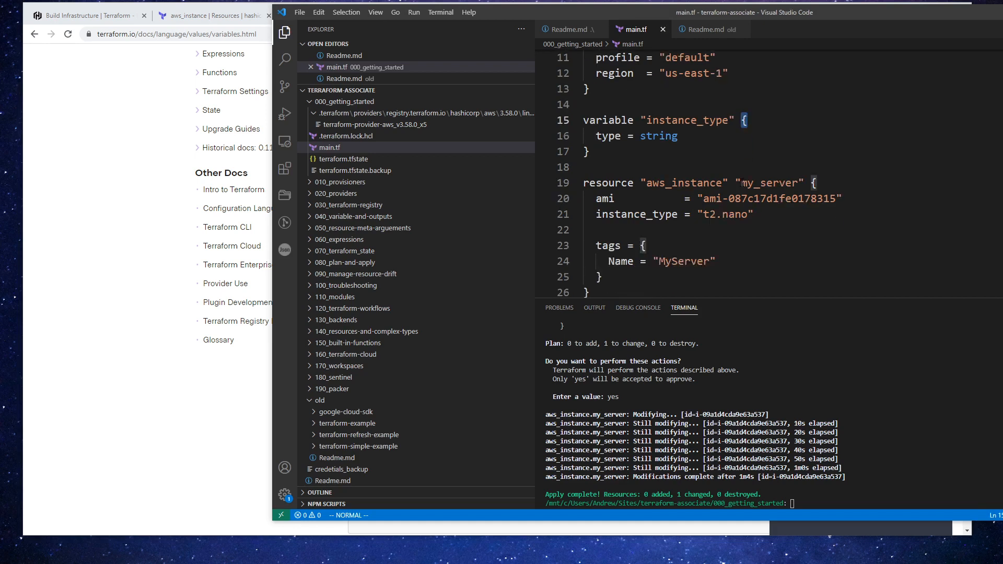
double_click(685, 120)
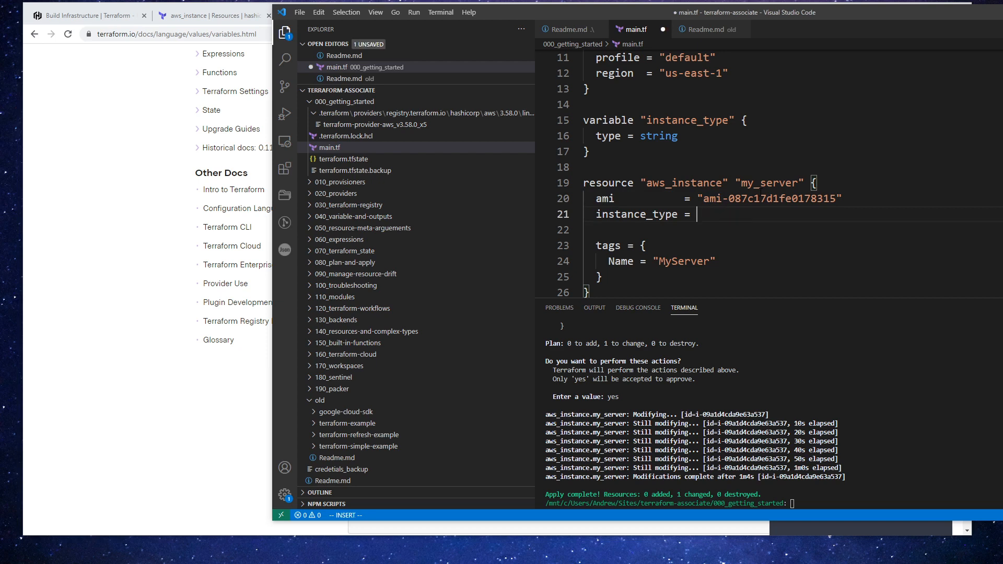
text(var.instance_type)
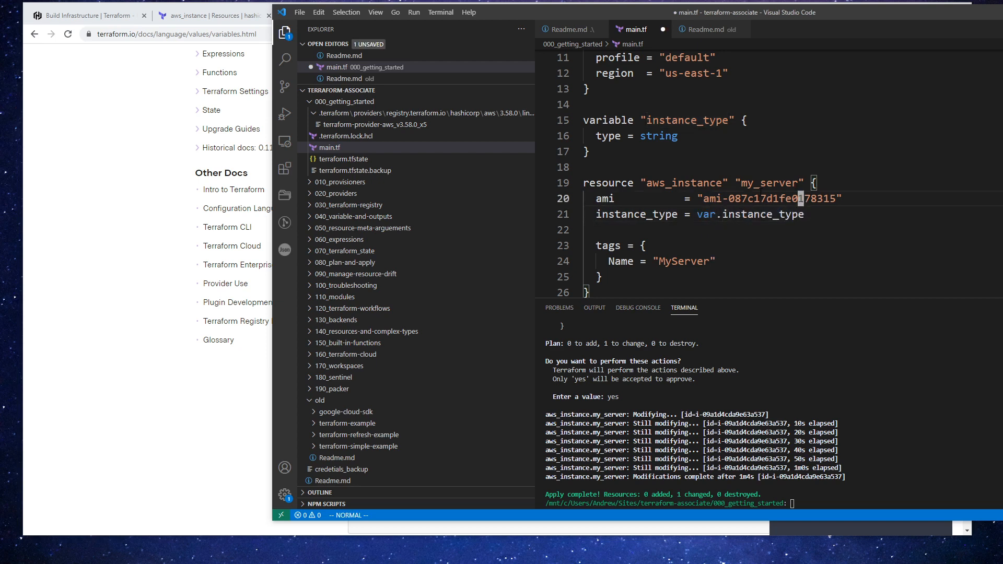
key(ctrl+s)
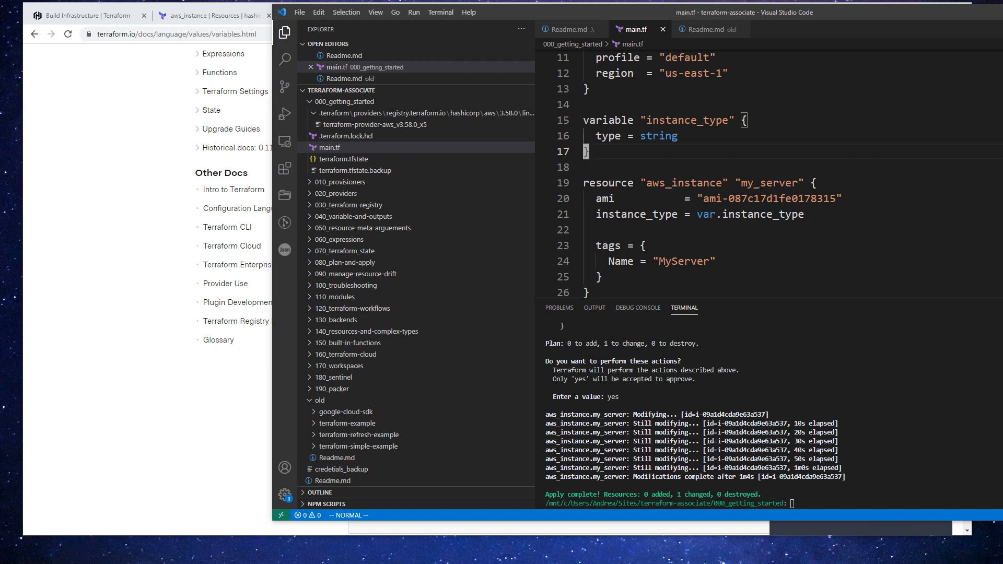
mouse_move(903, 333)
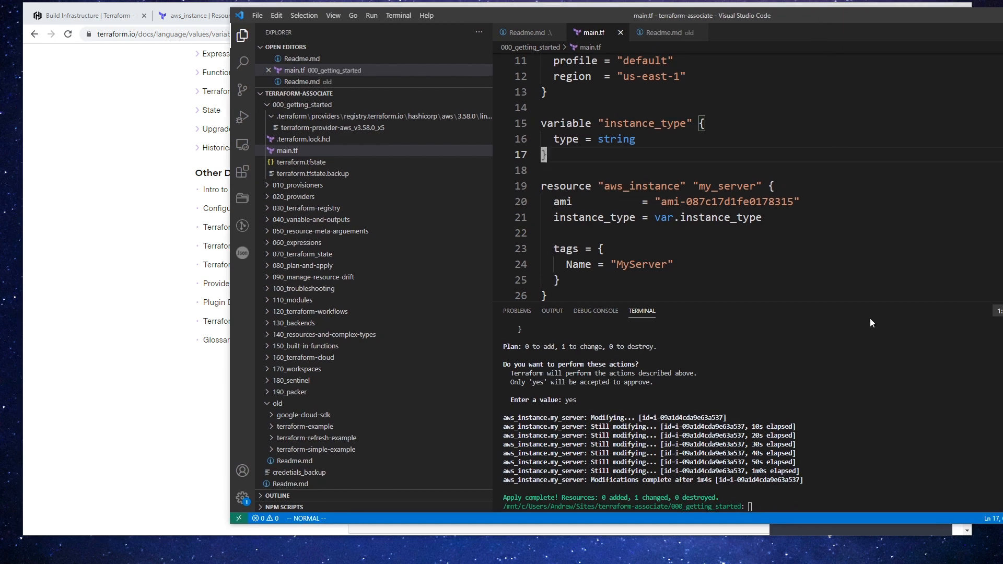
Step: Run terraform plan with -var=instance_type set to "t2.micro", then "t2.medium"
text(terraform apply)
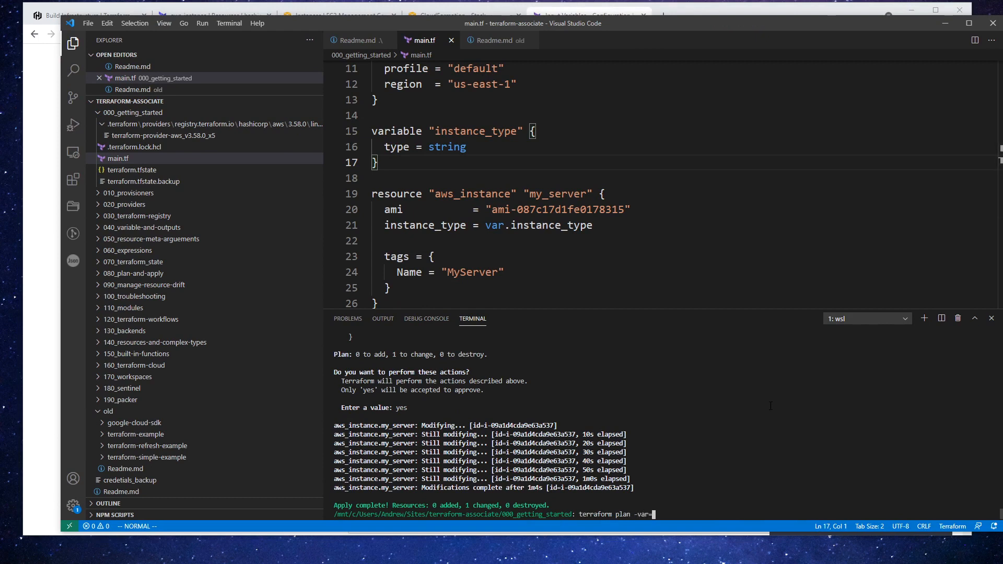
text(instance_type=")
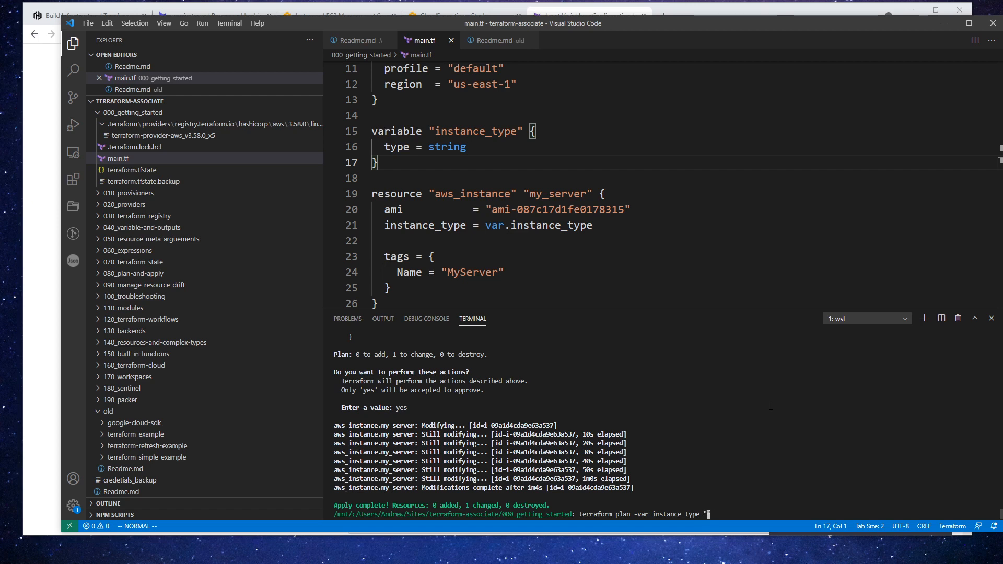
text(t3)
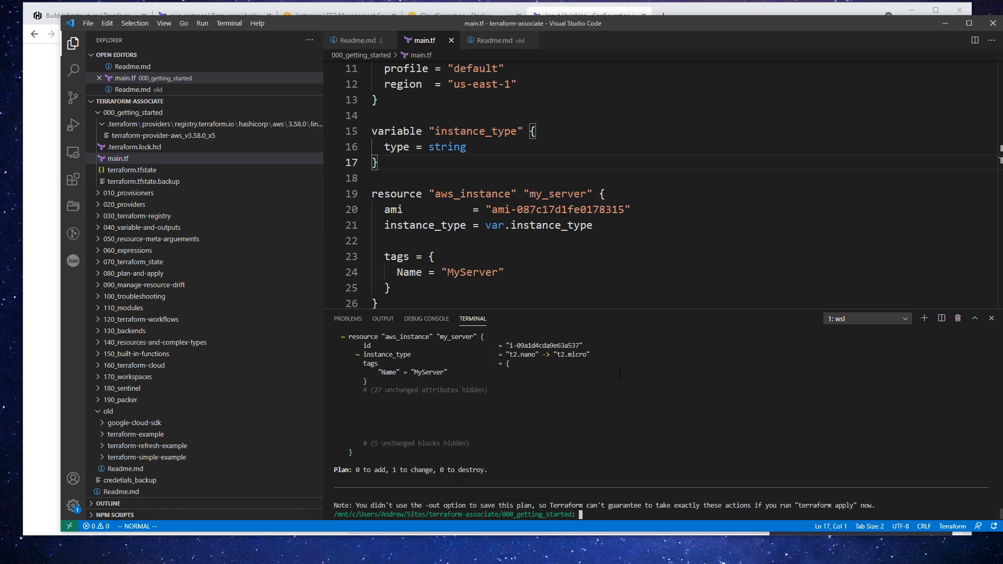
text(terraform plan -var=instance_type="t2.m)
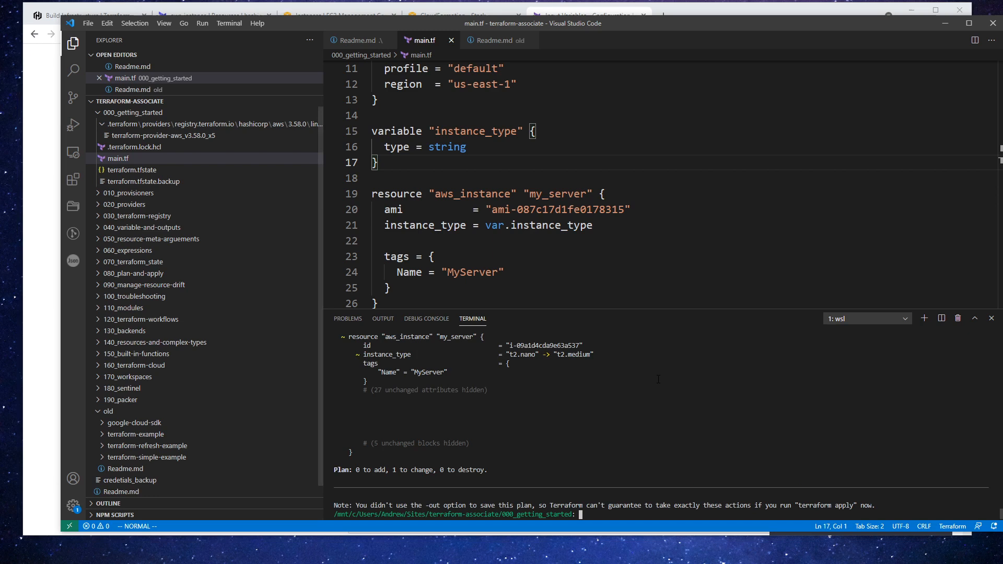
text(terraform plan -var=instance_type="t2.medium")
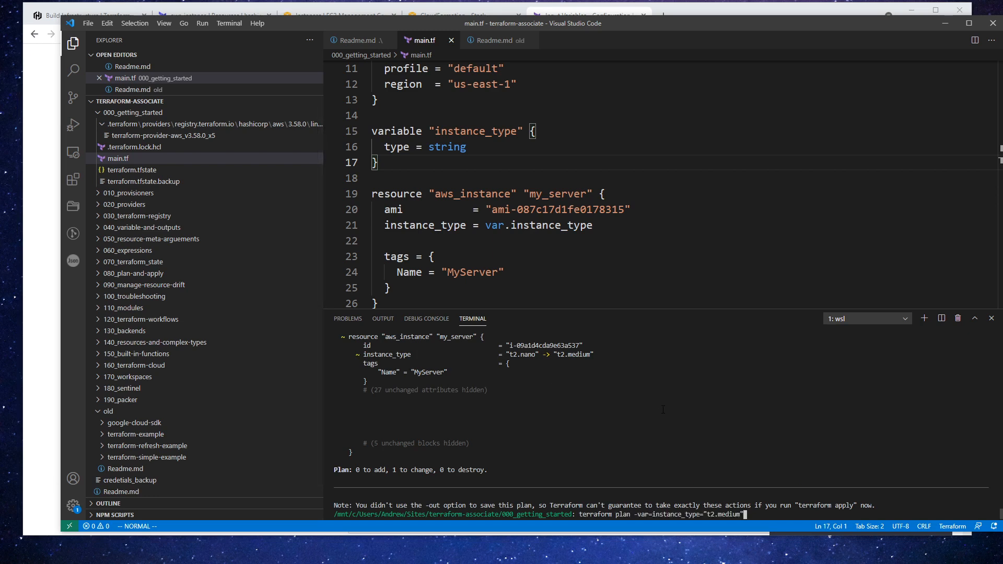
key(Return)
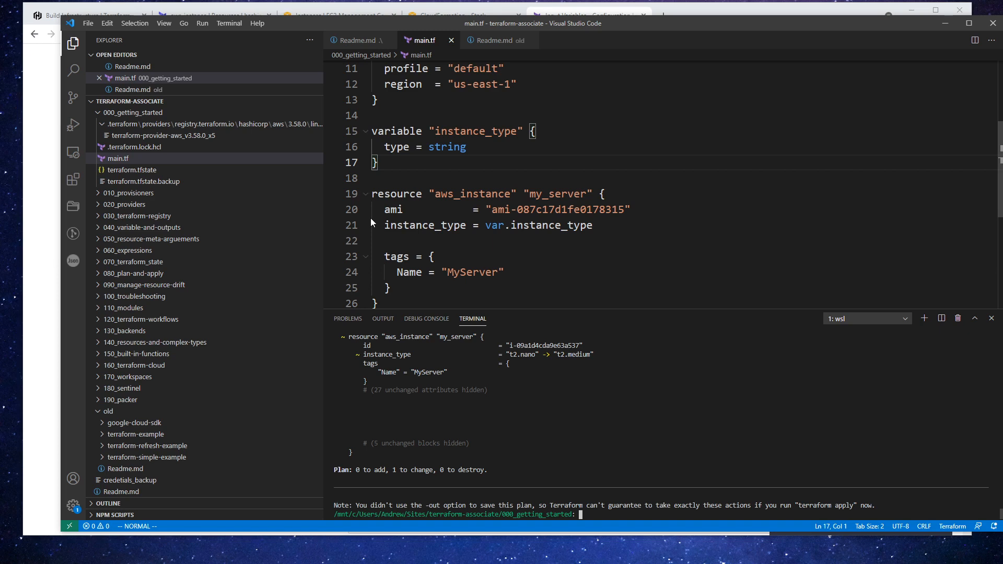
mouse_move(367, 174)
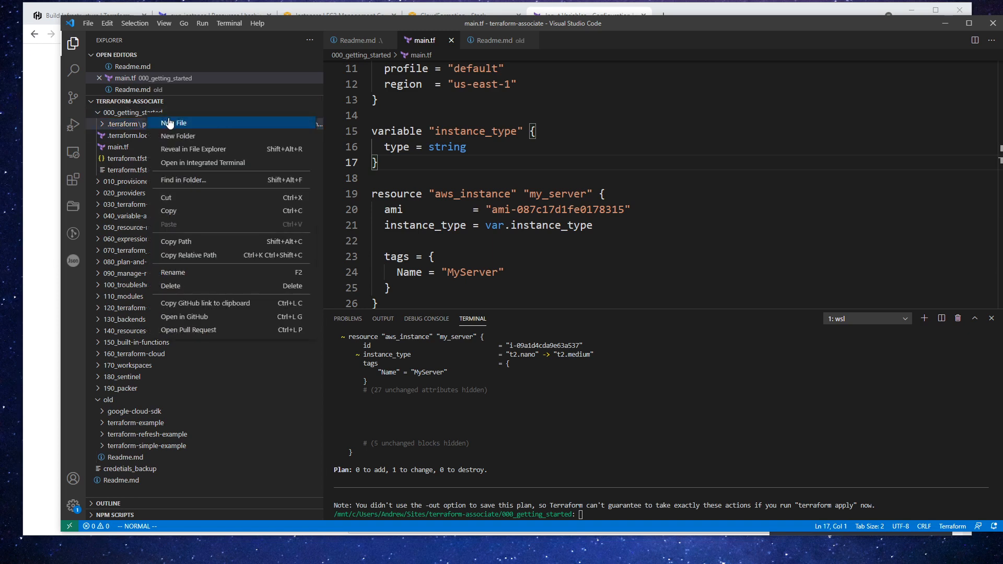
Step: Create terraform.tfvars with instance_type="t2.large" and run terraform plan showing t2.nano to t2.large
click(182, 123)
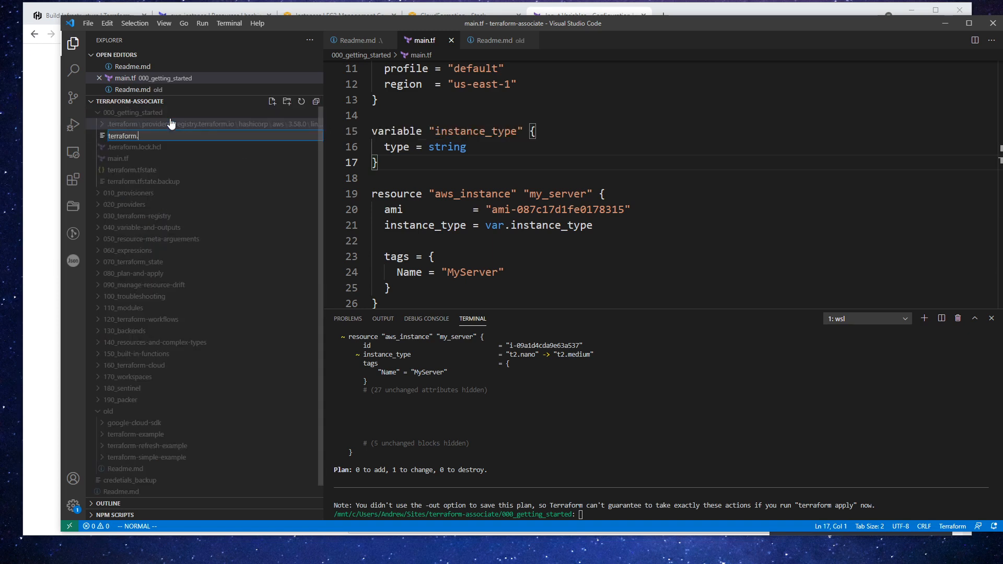
text(tfvars)
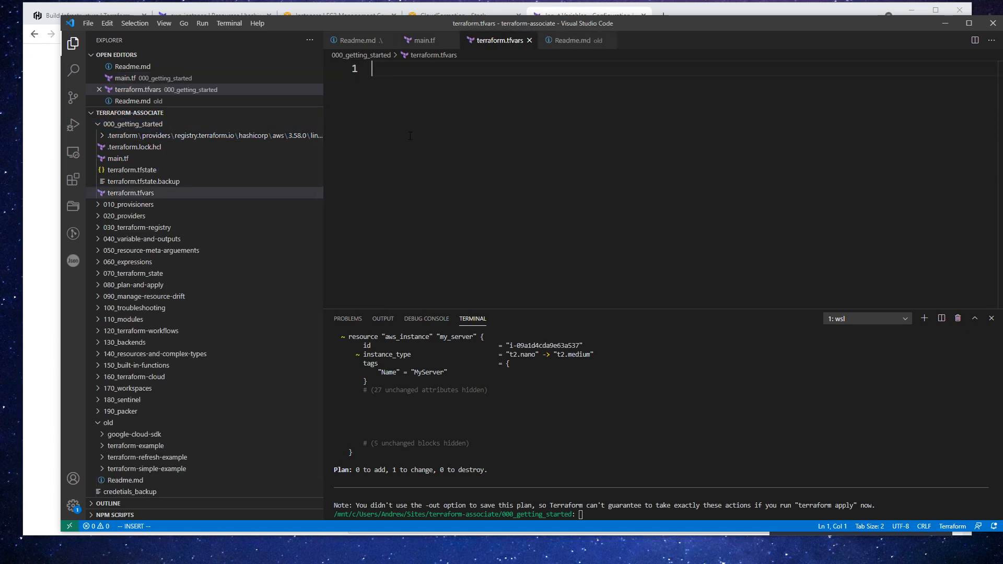
text(instance_type=)
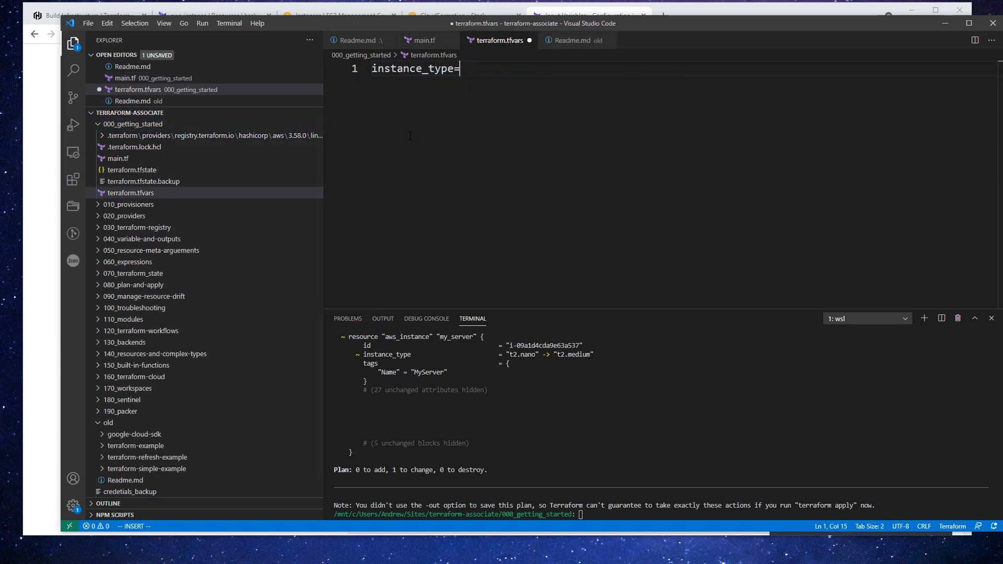
text("t2")
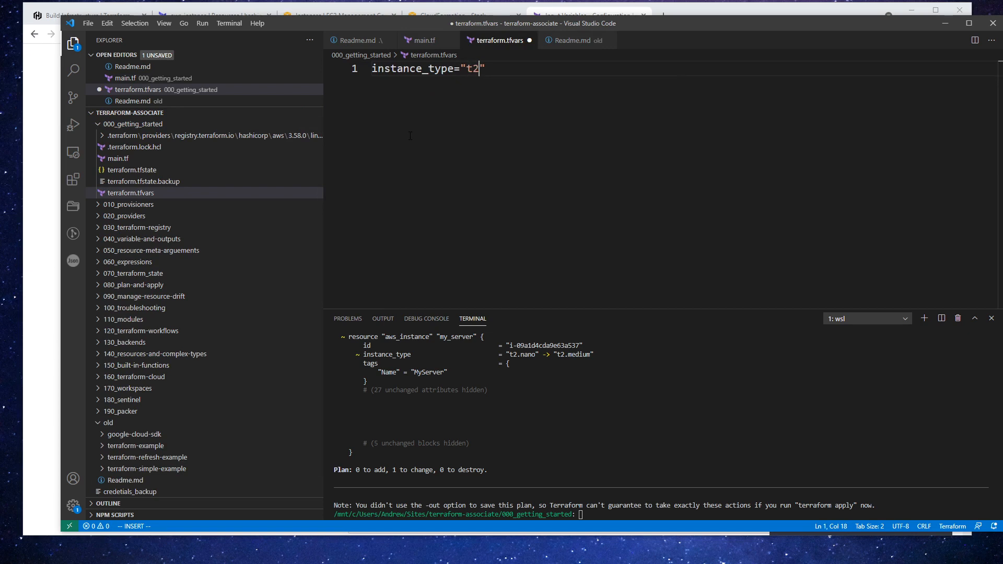
text(.large)
click(664, 514)
text(terraform plan)
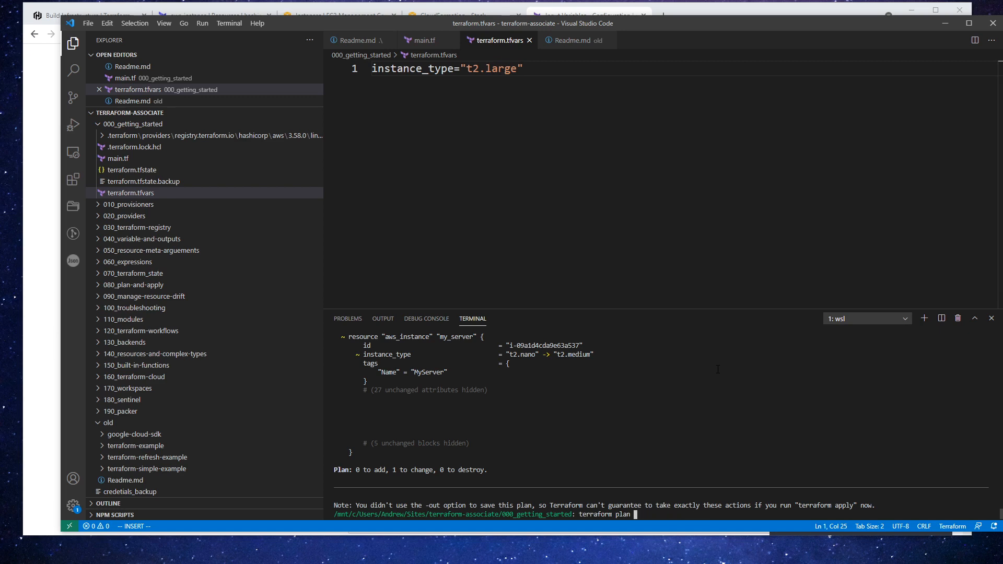
scroll(down, 3)
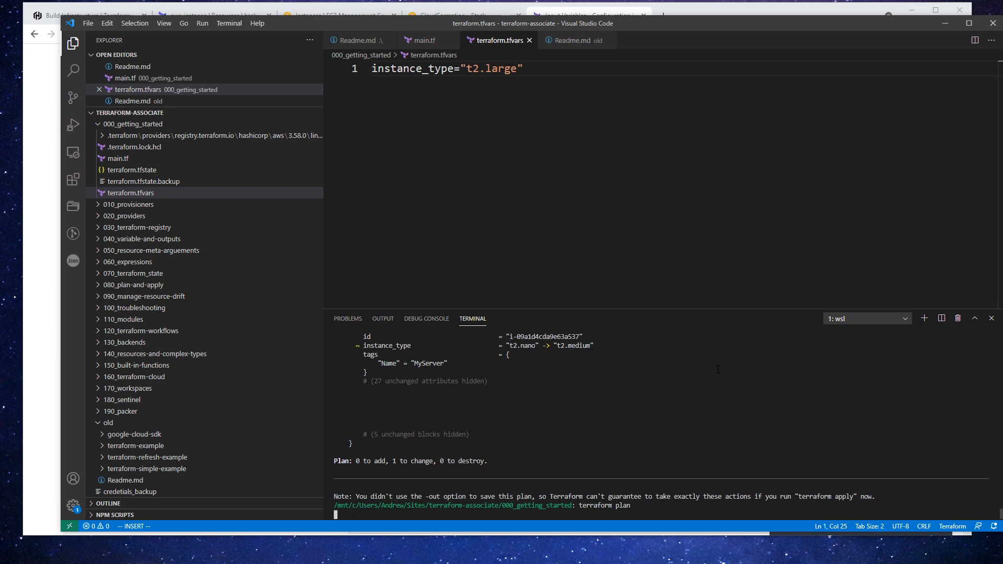
click(121, 135)
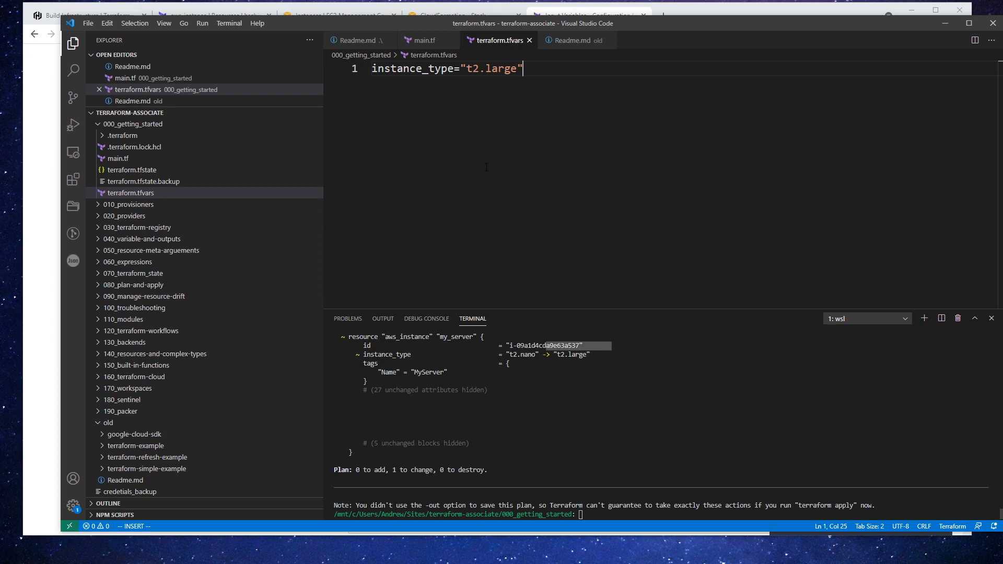
Step: Change instance_type in terraform.tfvars from "t2.large" to "t2.micro" and save it
key(Escape)
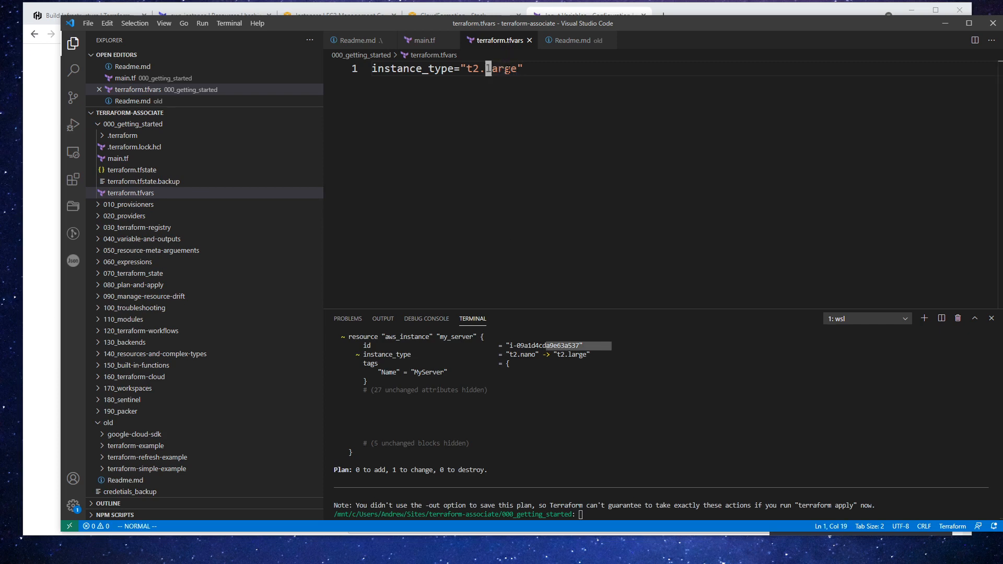
text(n)
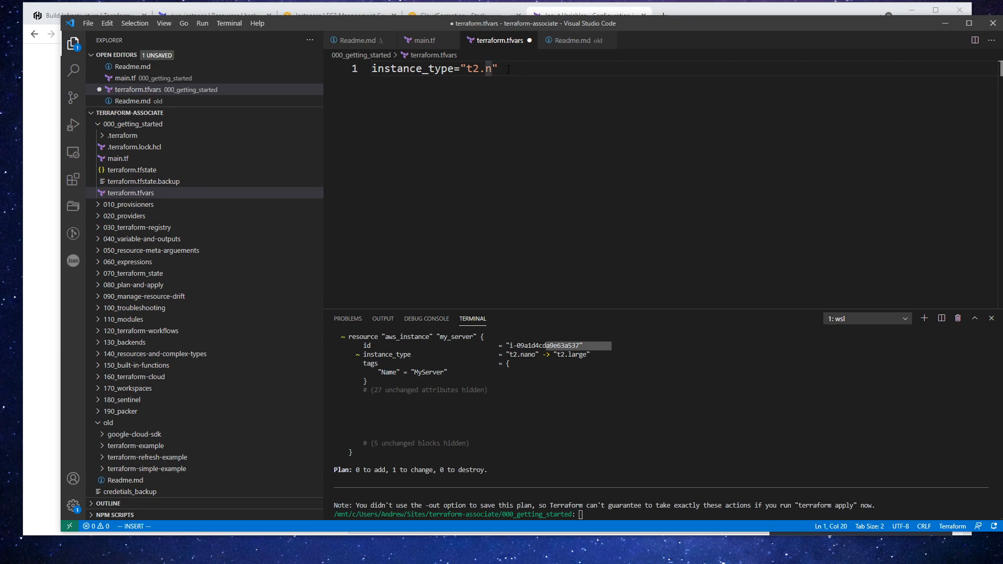
text(icro)
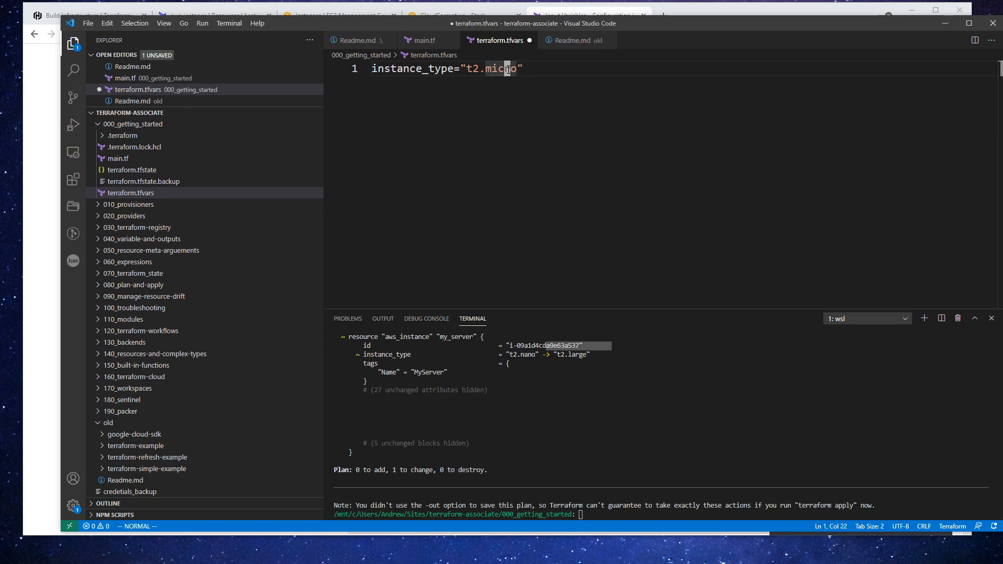
key(ctrl+s)
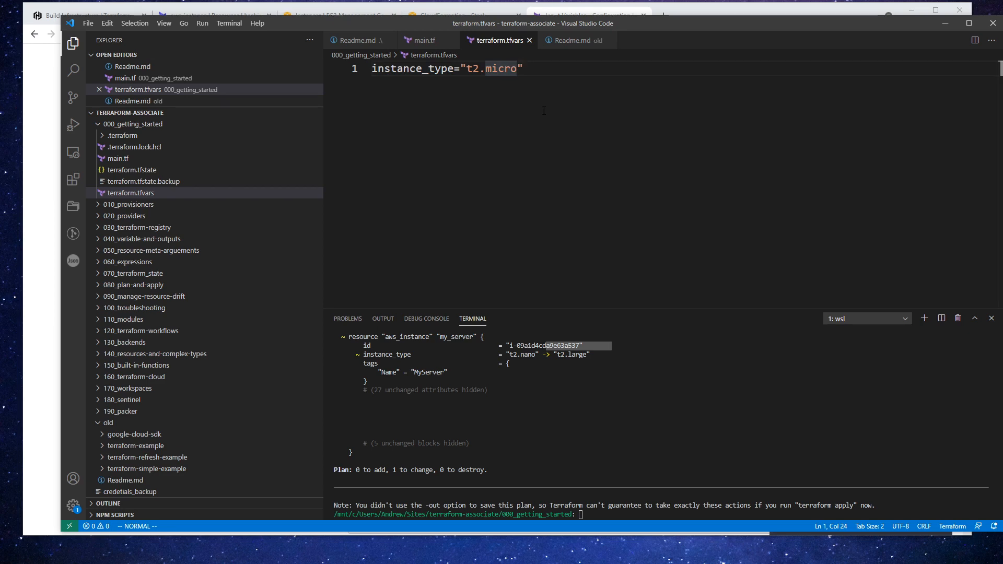
click(132, 181)
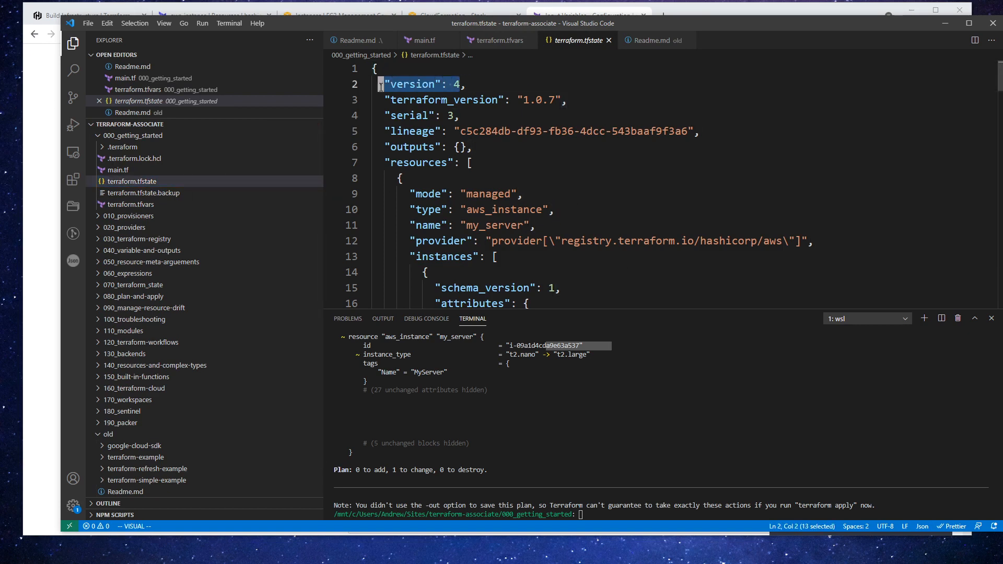
Step: Browse the my_server aws_instance record in the state file: ami, arn, root block device
click(459, 147)
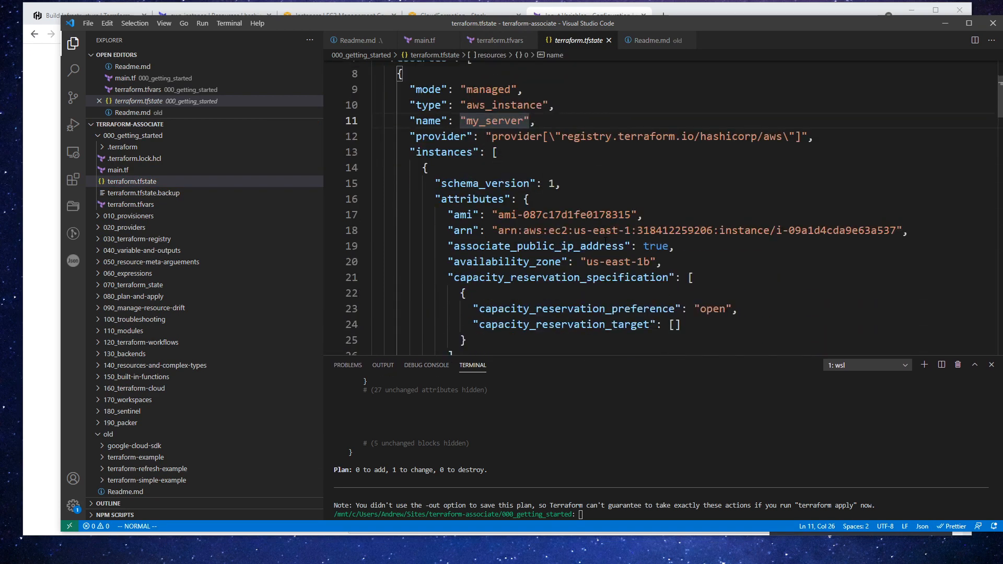
scroll(down, 3)
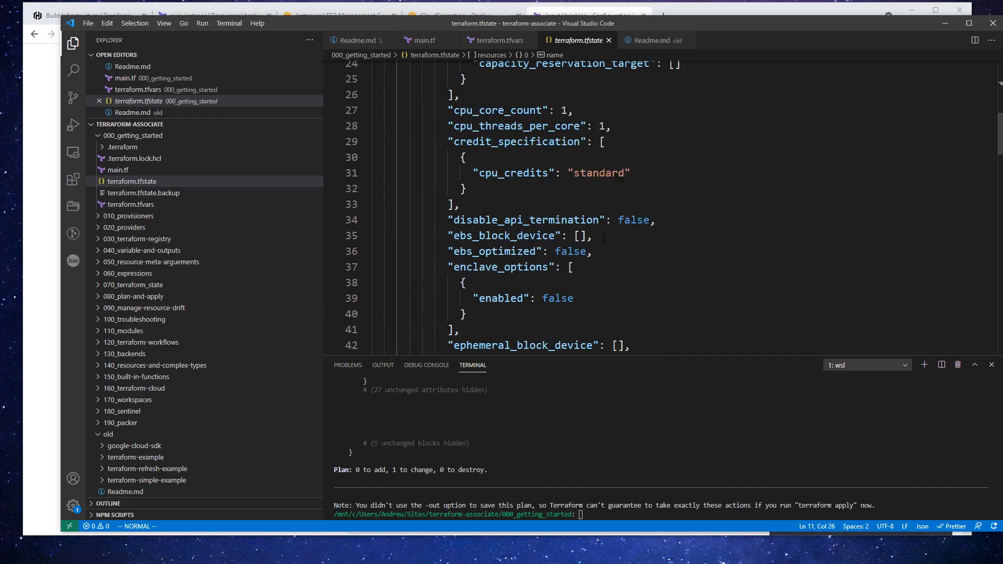
scroll(up, 3)
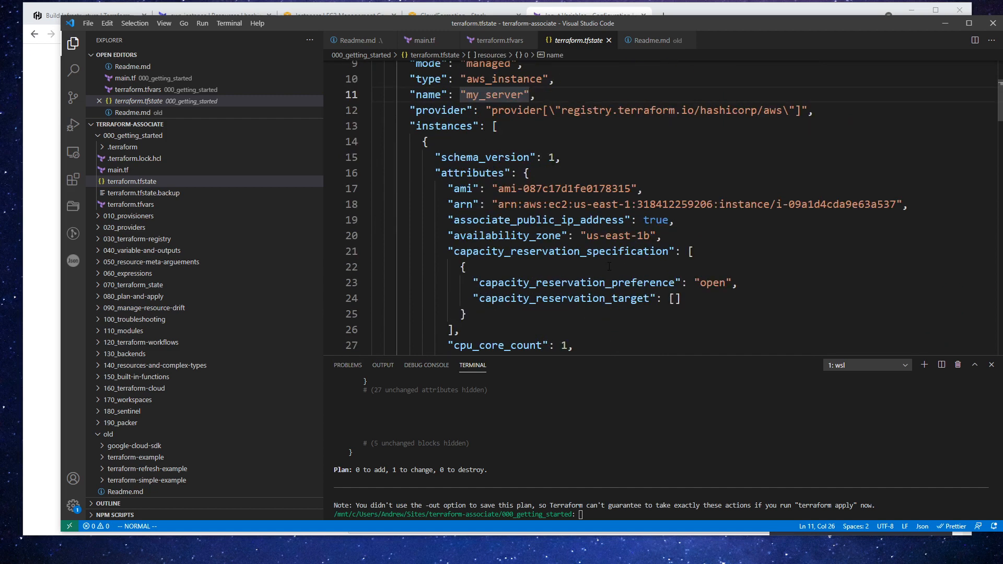
scroll(up, 3)
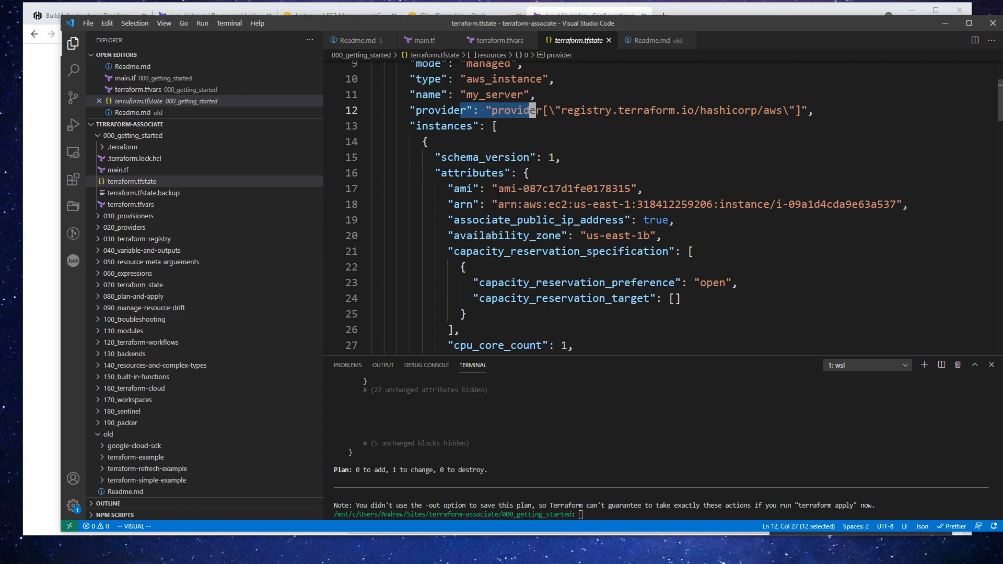
scroll(down, 3)
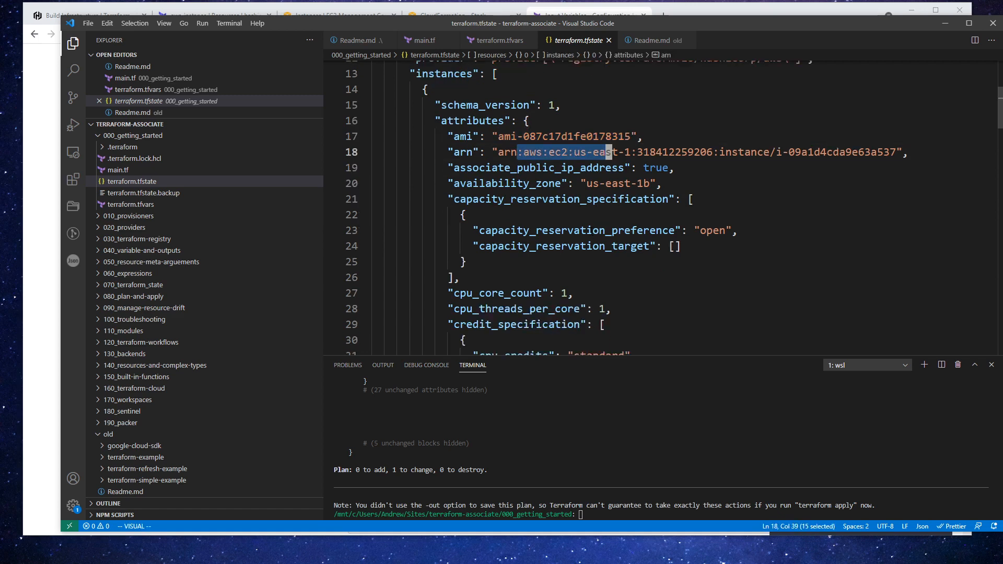
scroll(down, 3)
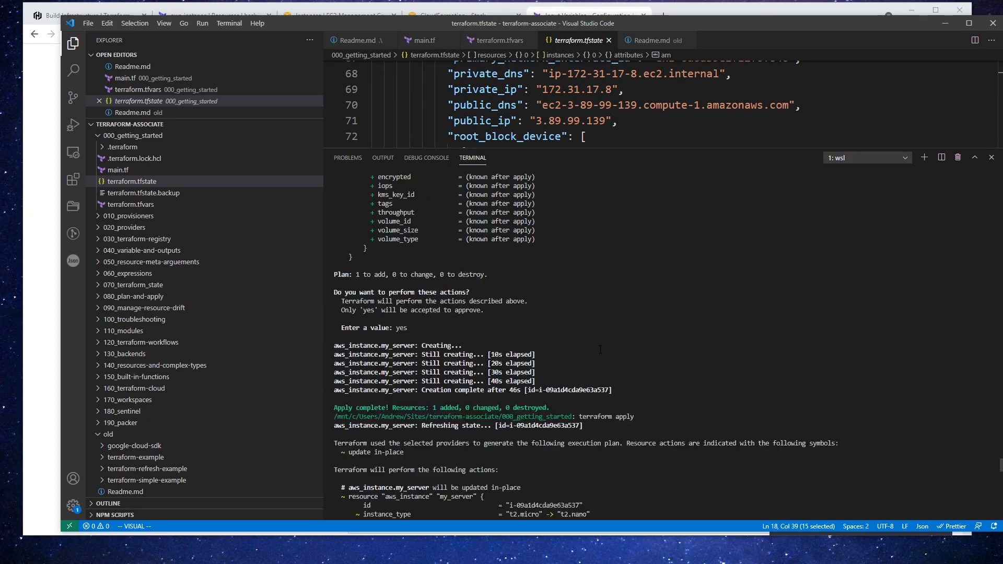
scroll(up, 3)
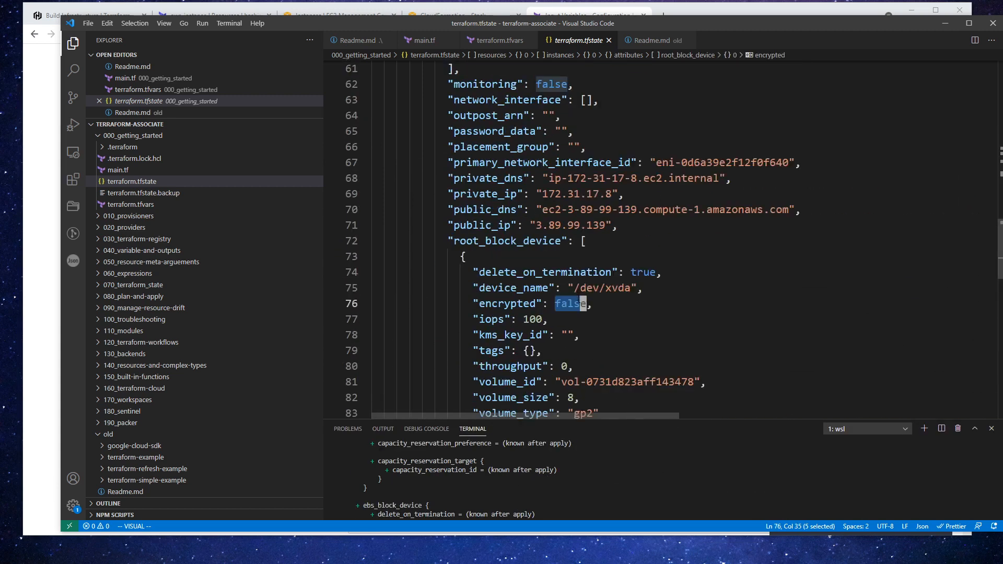
scroll(up, 3)
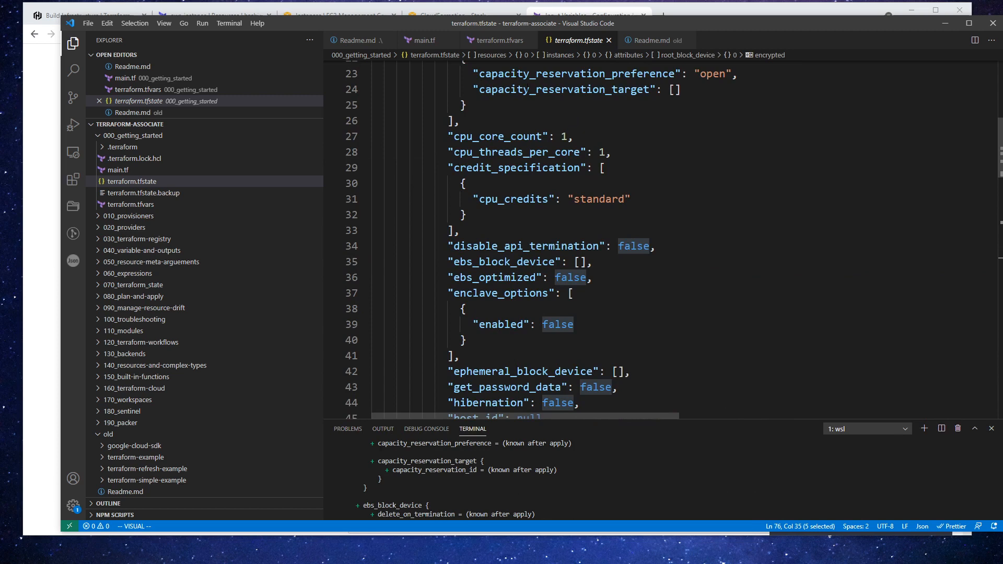
scroll(up, 3)
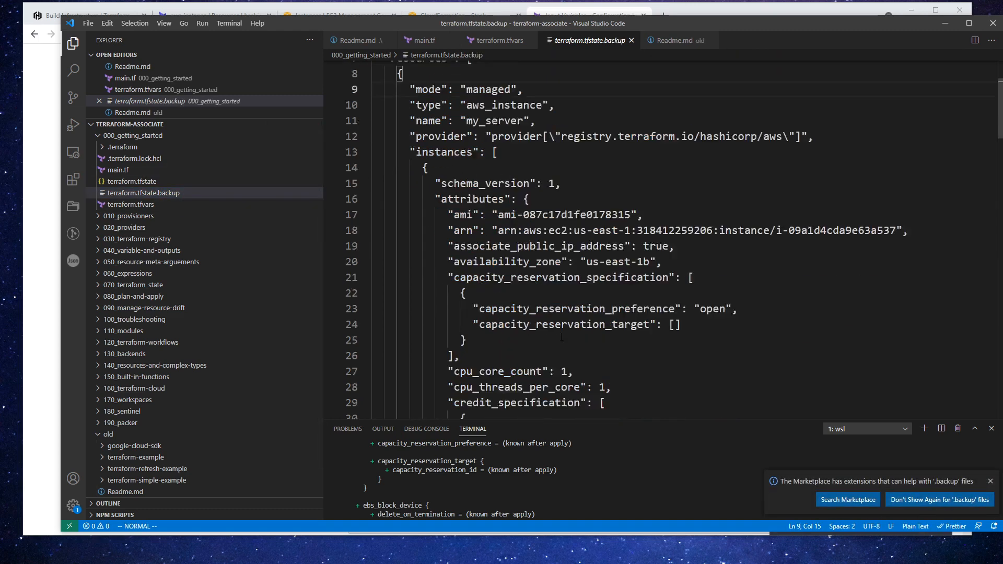
Step: View the top of terraform.tfstate.backup: terraform_version 1.0.7, serial 1, lineage, empty outputs
scroll(down, 3)
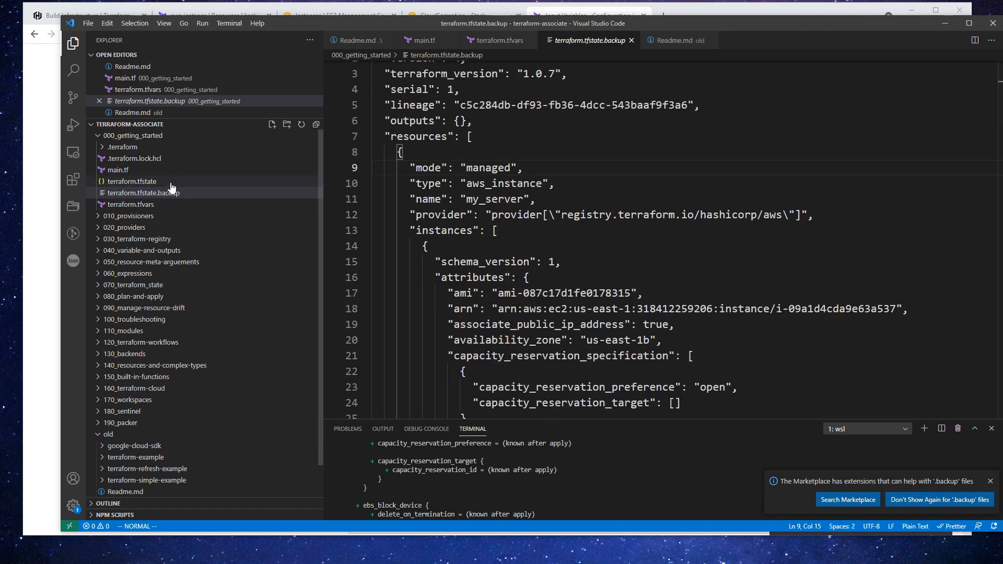
mouse_move(171, 193)
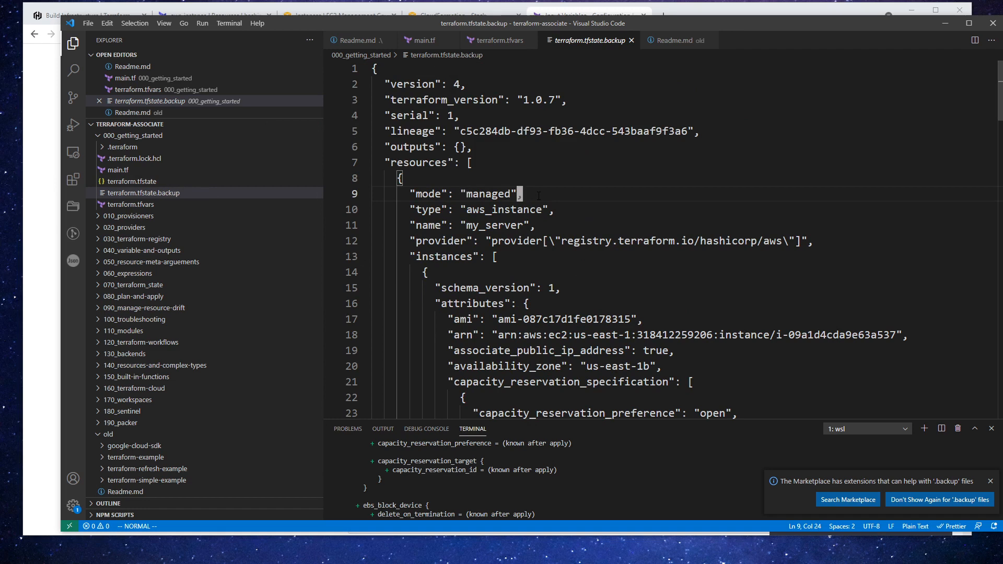
Step: Return to main.tf and run terraform plan, showing instance_type changing from t2.nano to t2.micro
click(496, 40)
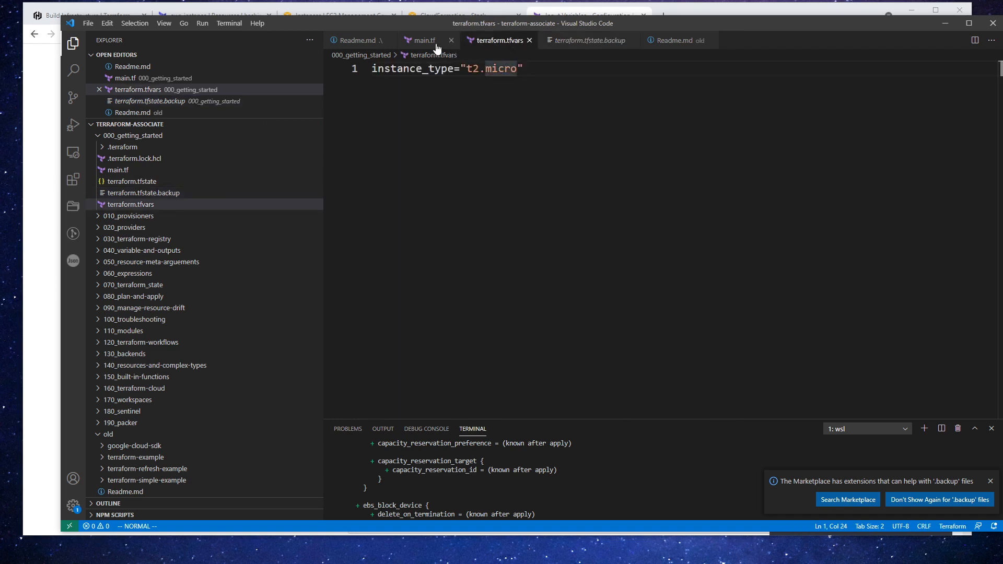
click(423, 40)
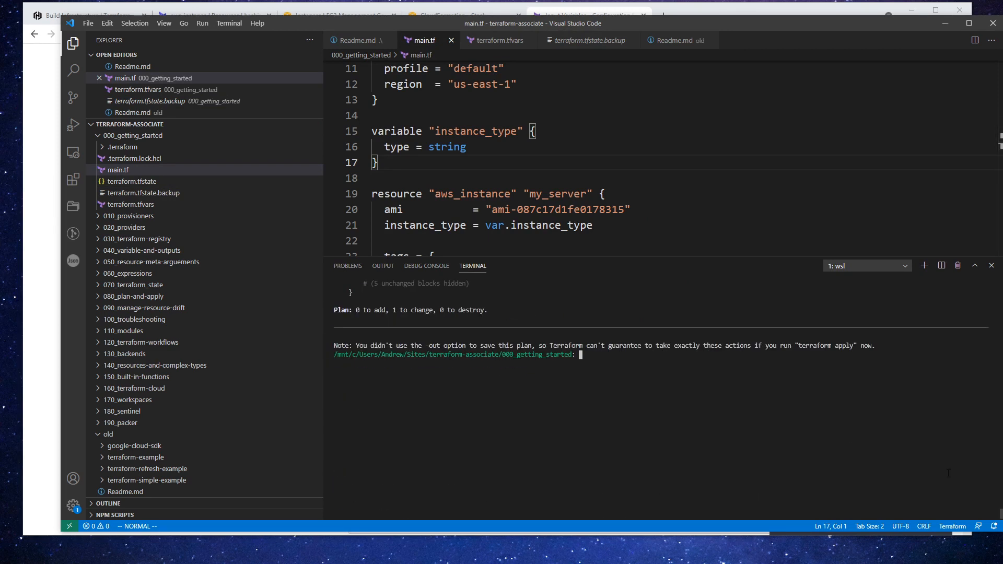
text(terraform p)
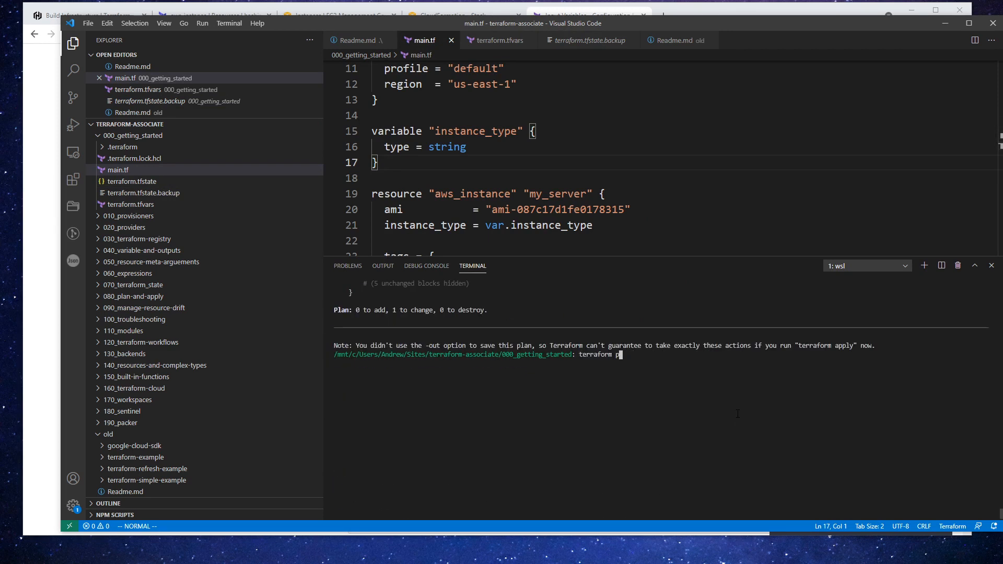
text(apply)
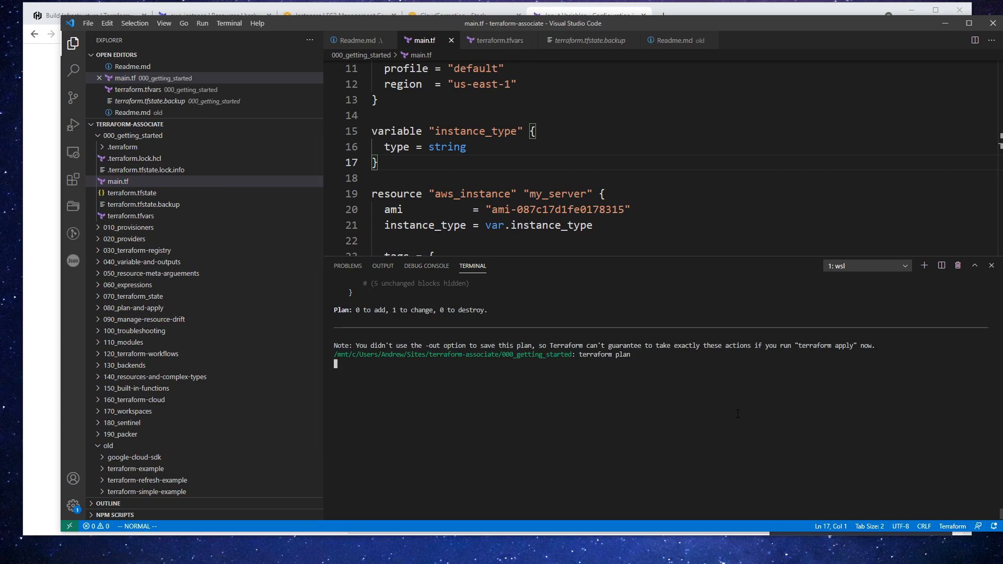
key(Return)
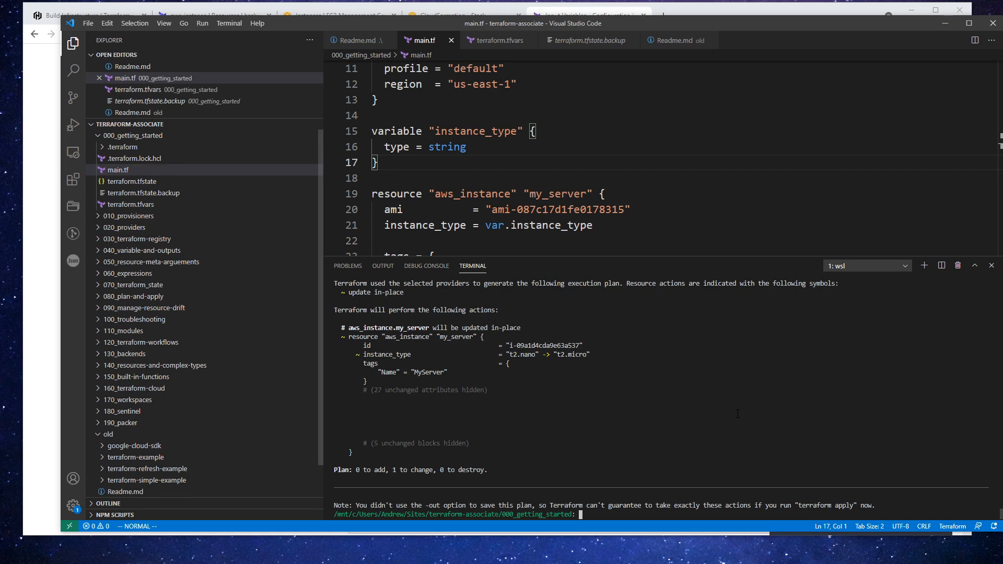
Step: Run terraform apply -auto-approve to modify my_server to t2.micro, glancing at Readme.md meanwhile
text(terraform plan)
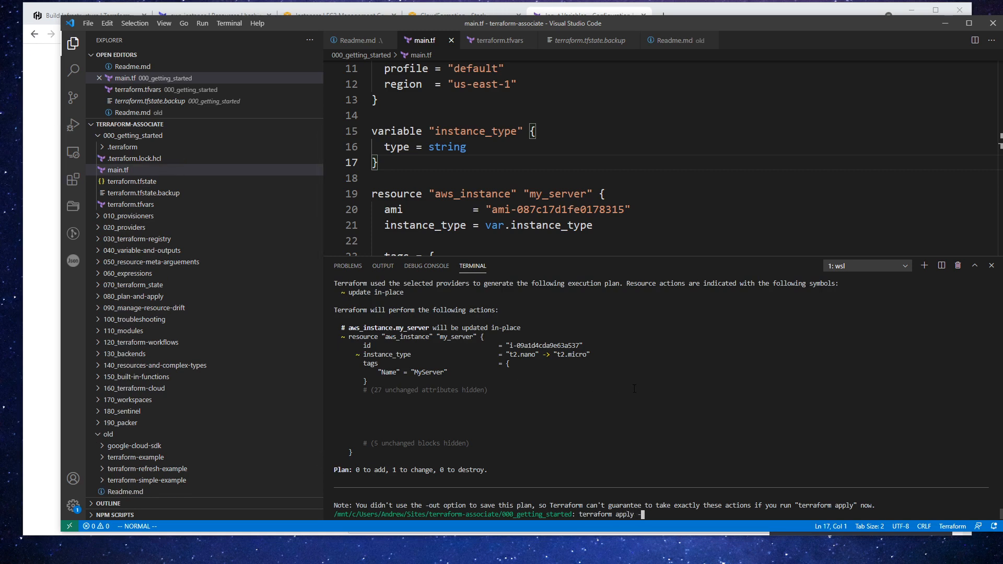
text(-auto-approve)
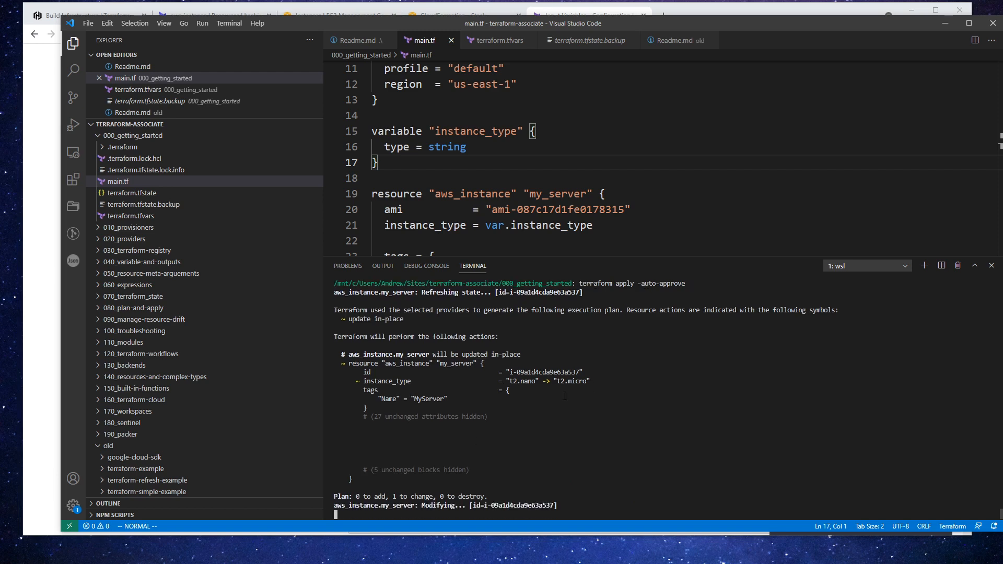
click(356, 41)
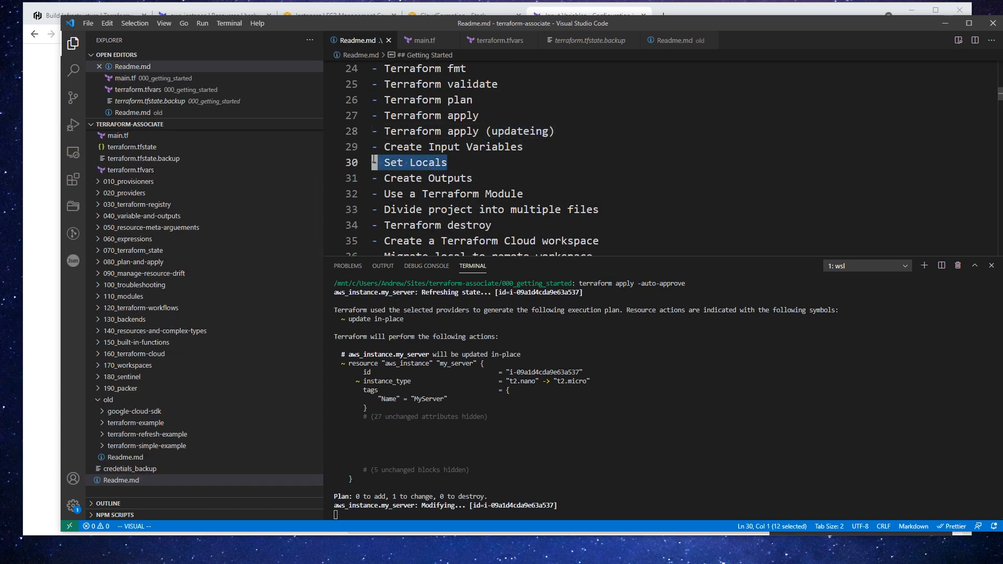
click(423, 40)
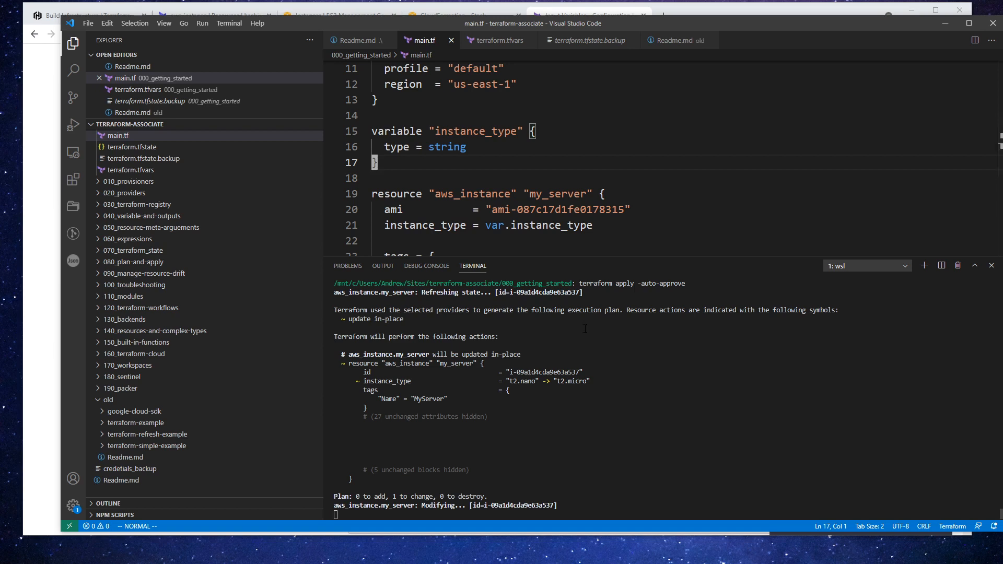